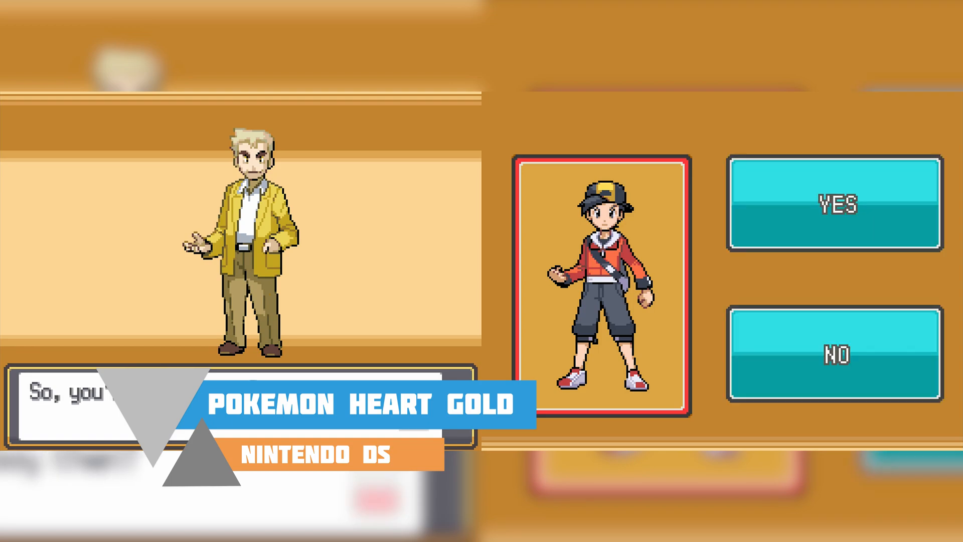
- Extract the HeartGold RAR archive with 7-Zip Extract Here, adding the .nds ROM and .nfo file
{"action": "left_click", "coordinate": [840, 205]}
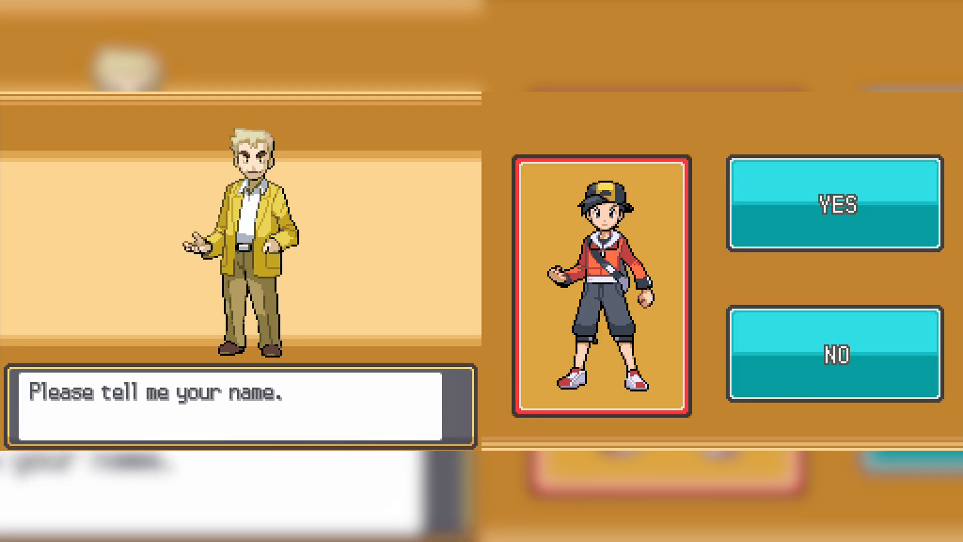
{"action": "left_click", "coordinate": [834, 204]}
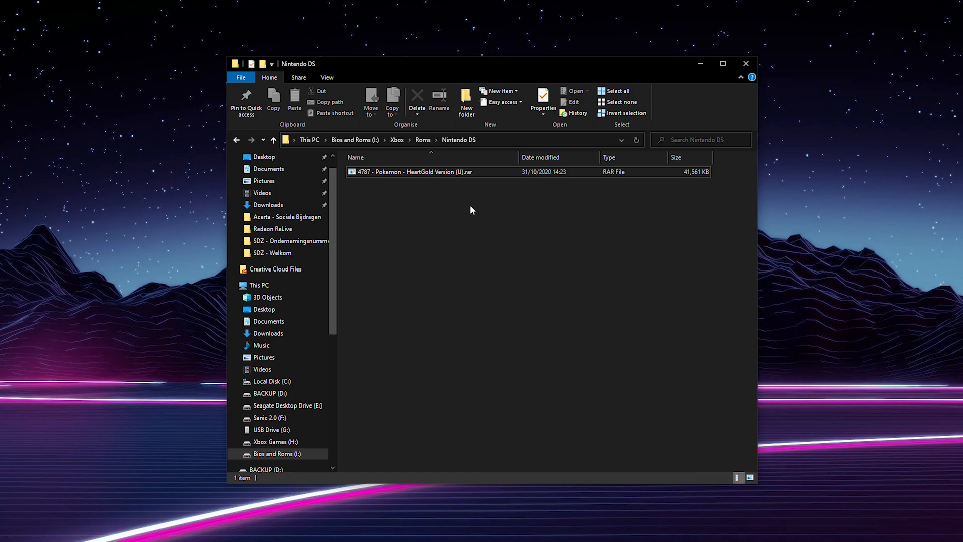
{"action": "left_click", "coordinate": [412, 171]}
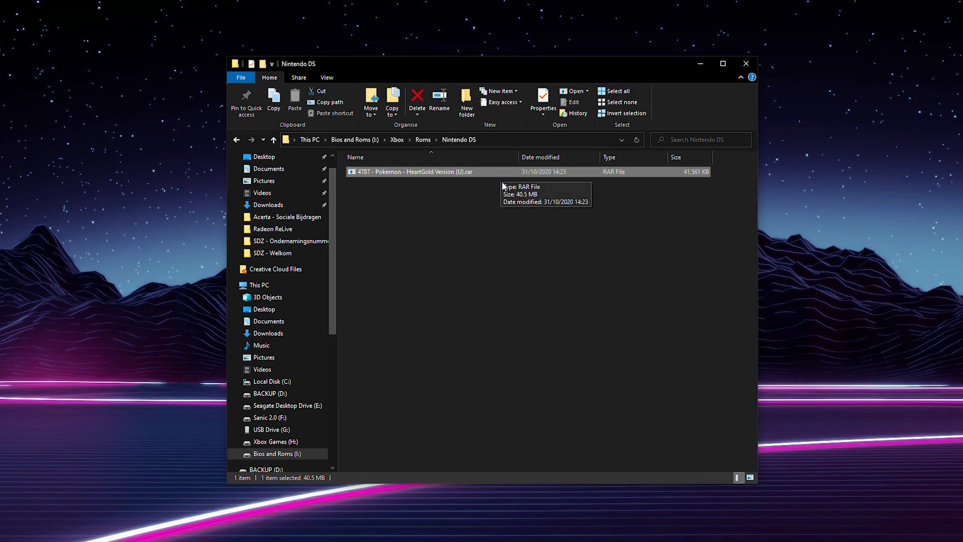
{"action": "mouse_move", "coordinate": [467, 229]}
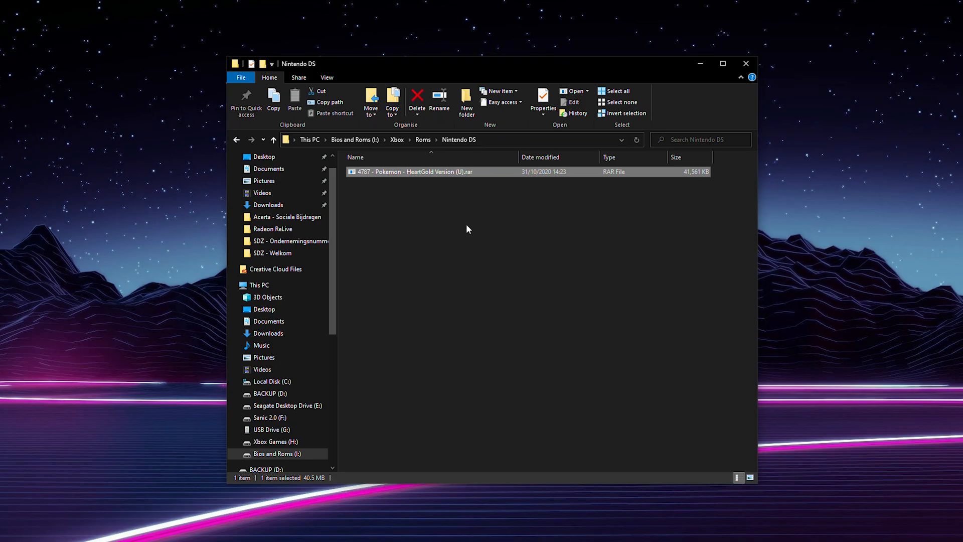
{"action": "mouse_move", "coordinate": [468, 197]}
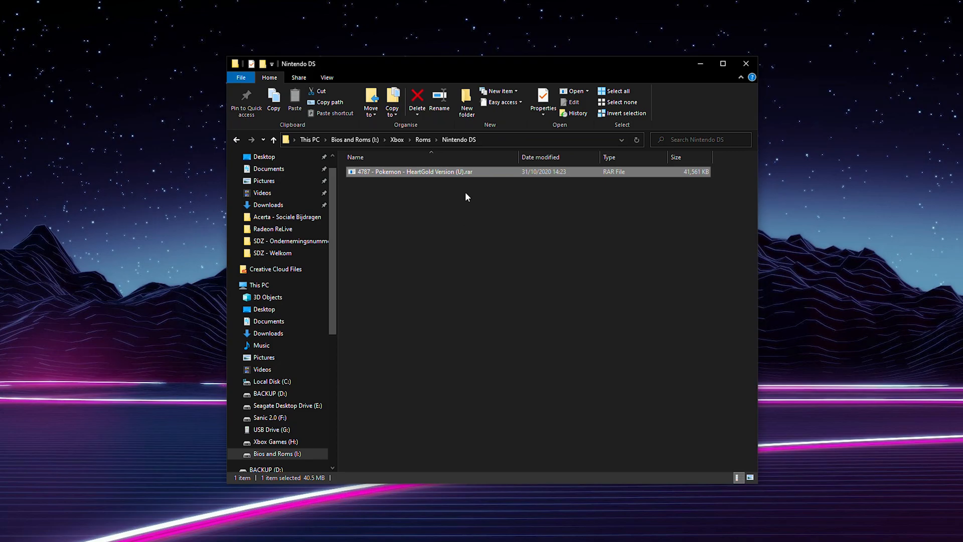
{"action": "mouse_move", "coordinate": [468, 175]}
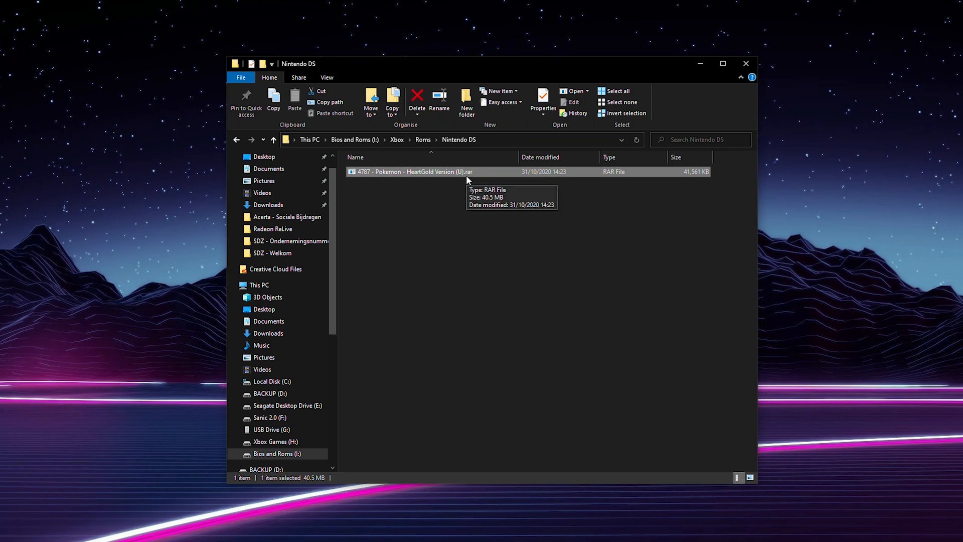
{"action": "mouse_move", "coordinate": [473, 183]}
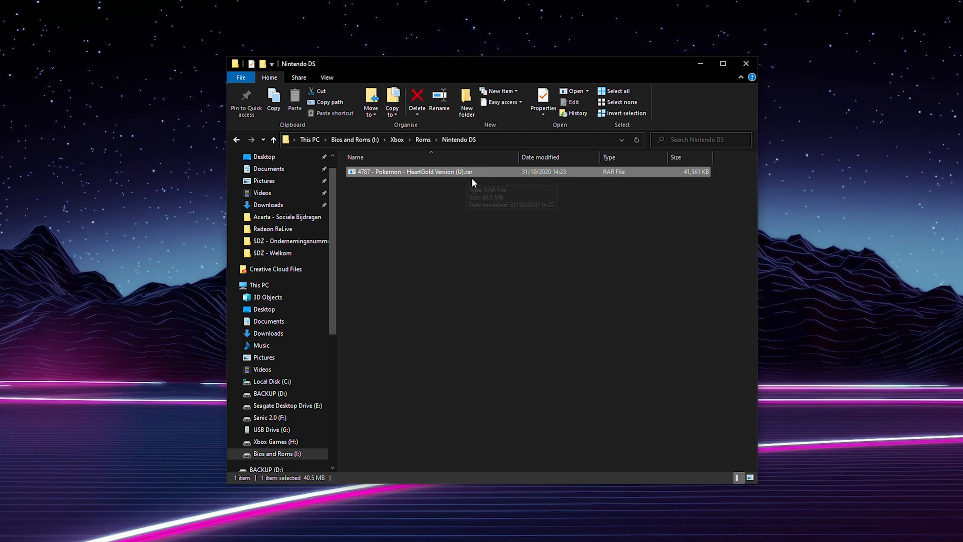
{"action": "mouse_move", "coordinate": [485, 203]}
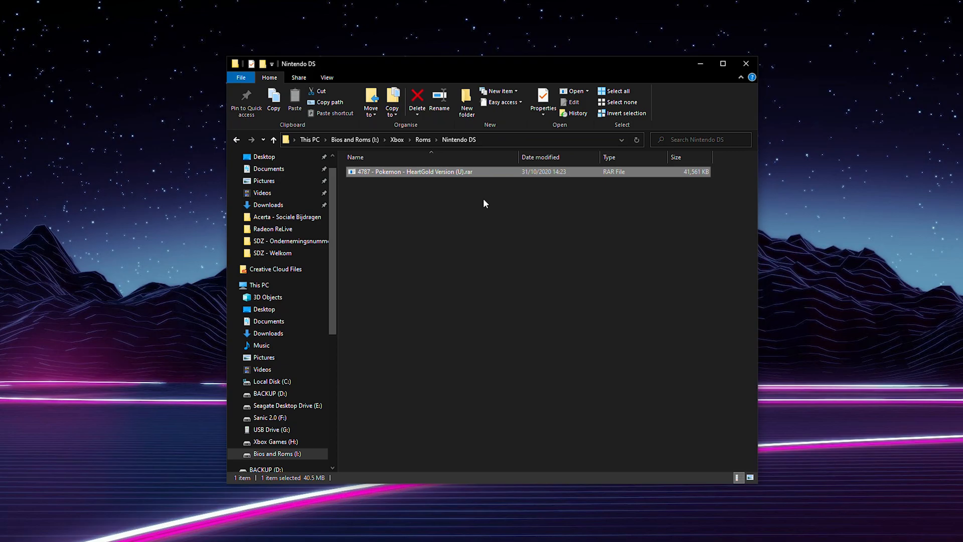
{"action": "mouse_move", "coordinate": [388, 172]}
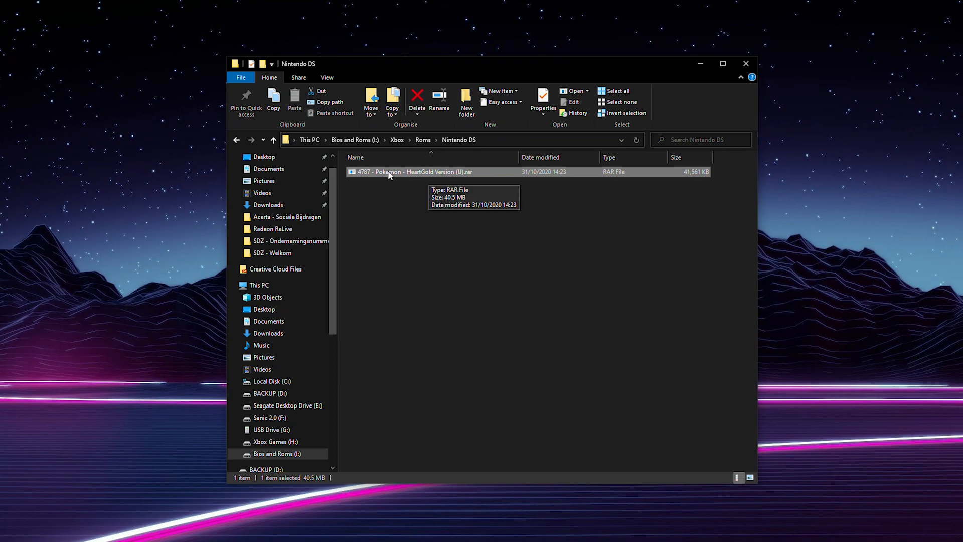
{"action": "mouse_move", "coordinate": [447, 210]}
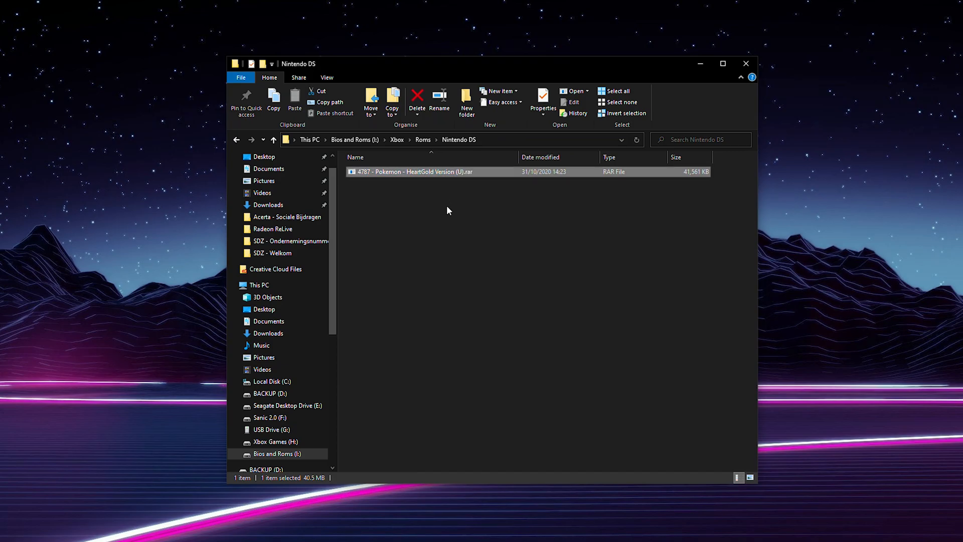
{"action": "right_click", "coordinate": [411, 172]}
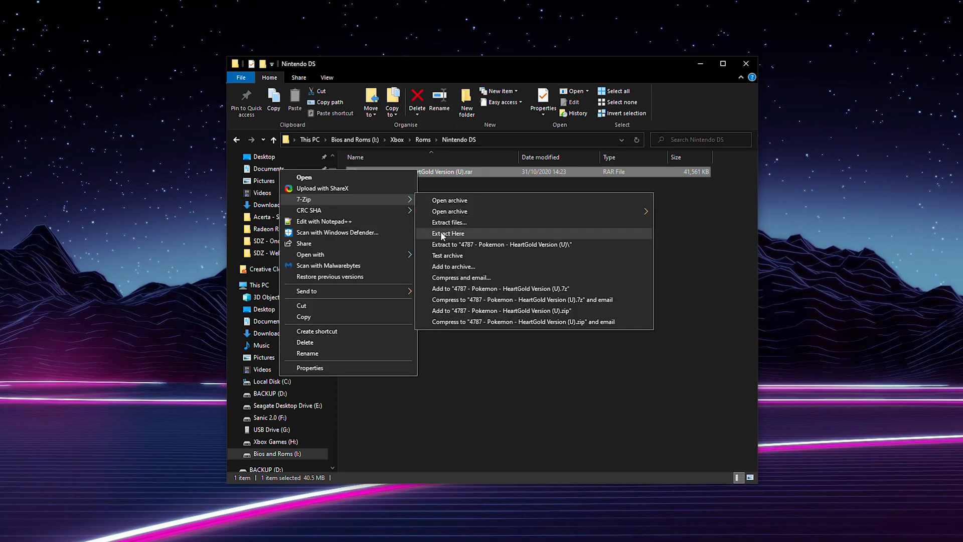
{"action": "mouse_move", "coordinate": [465, 223]}
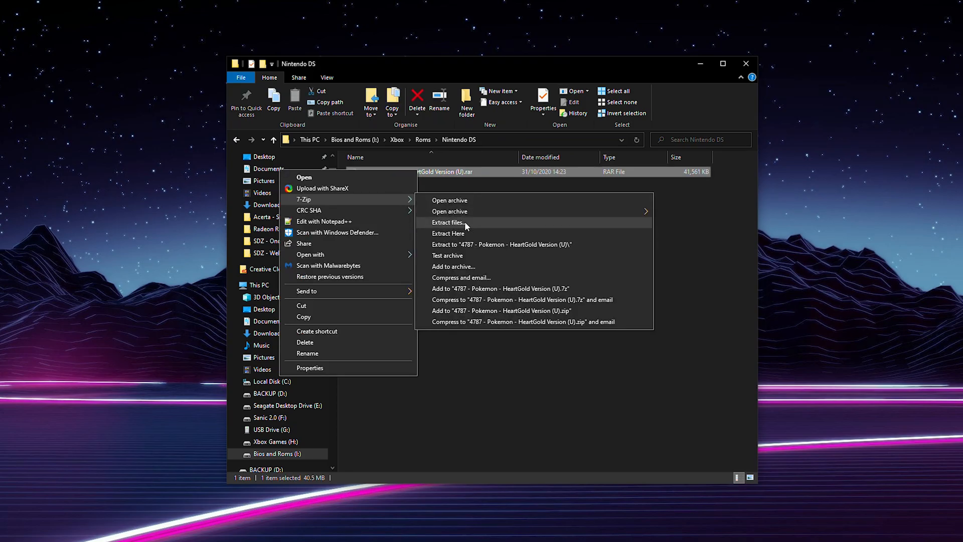
{"action": "mouse_move", "coordinate": [448, 233]}
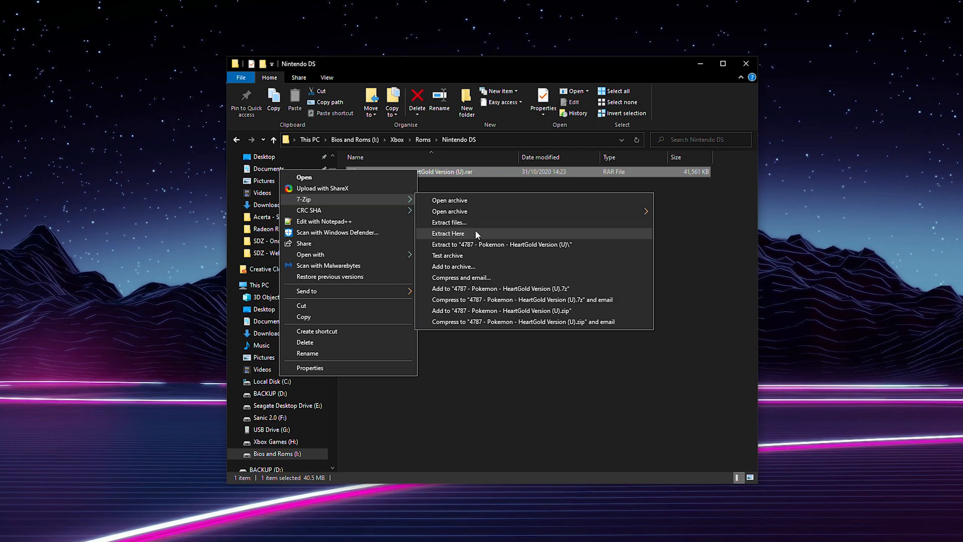
{"action": "left_click", "coordinate": [448, 233]}
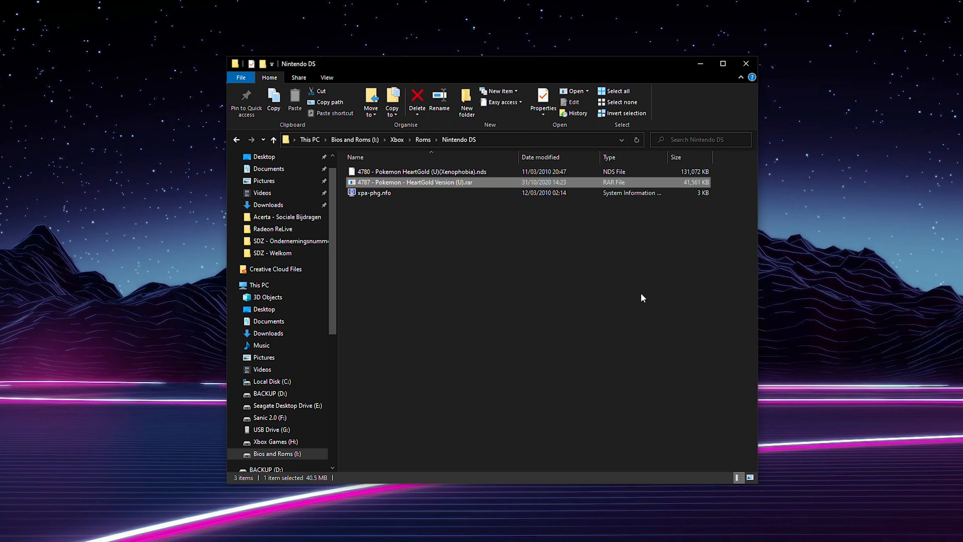
{"action": "mouse_move", "coordinate": [620, 287]}
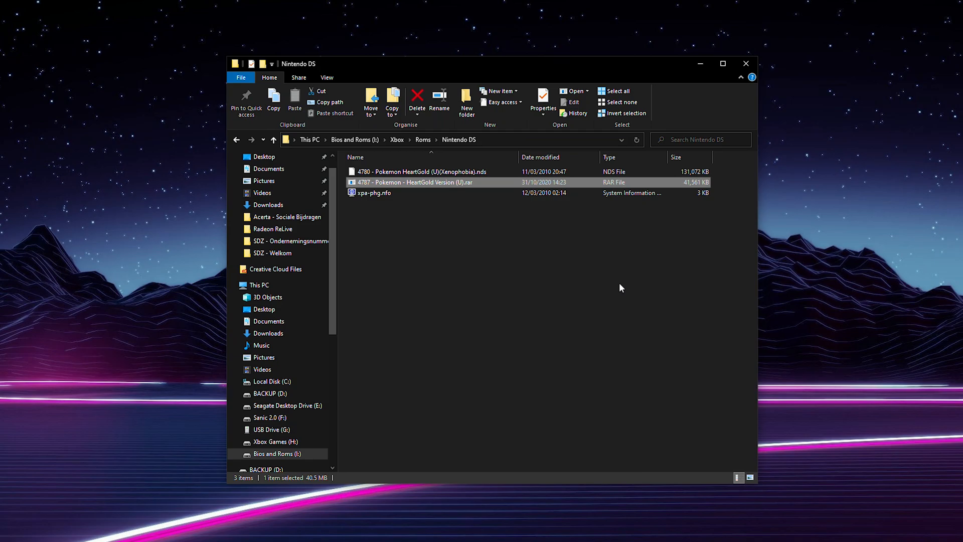
{"action": "mouse_move", "coordinate": [470, 183]}
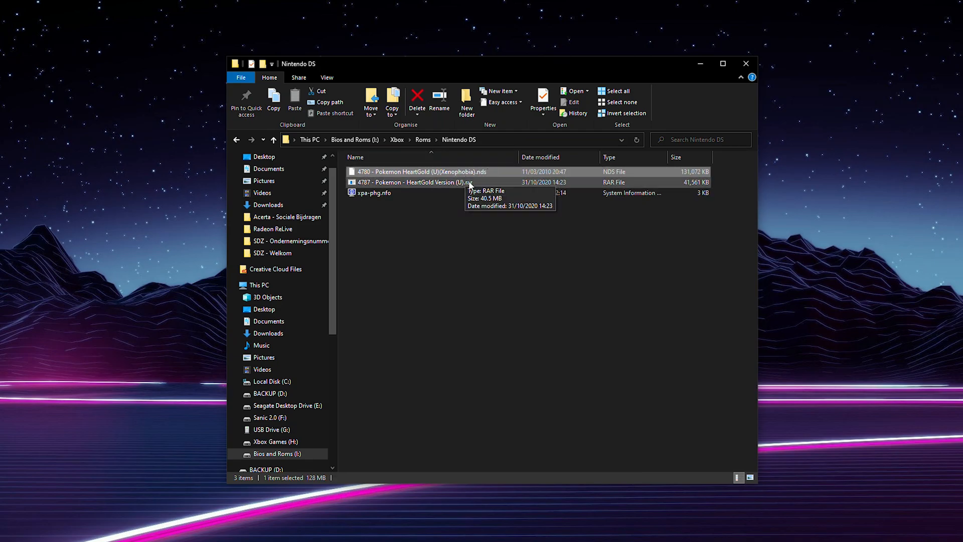
{"action": "mouse_move", "coordinate": [522, 249]}
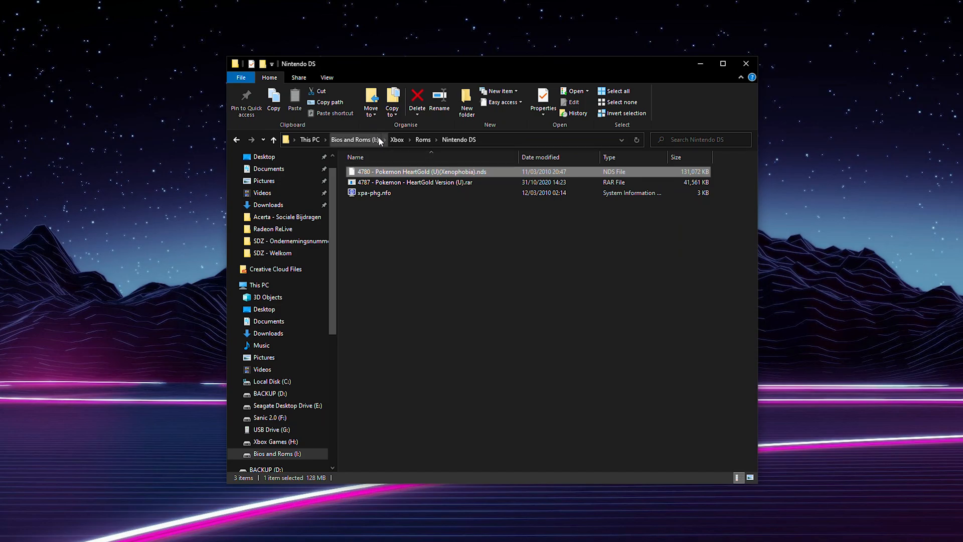
{"action": "mouse_move", "coordinate": [379, 154]}
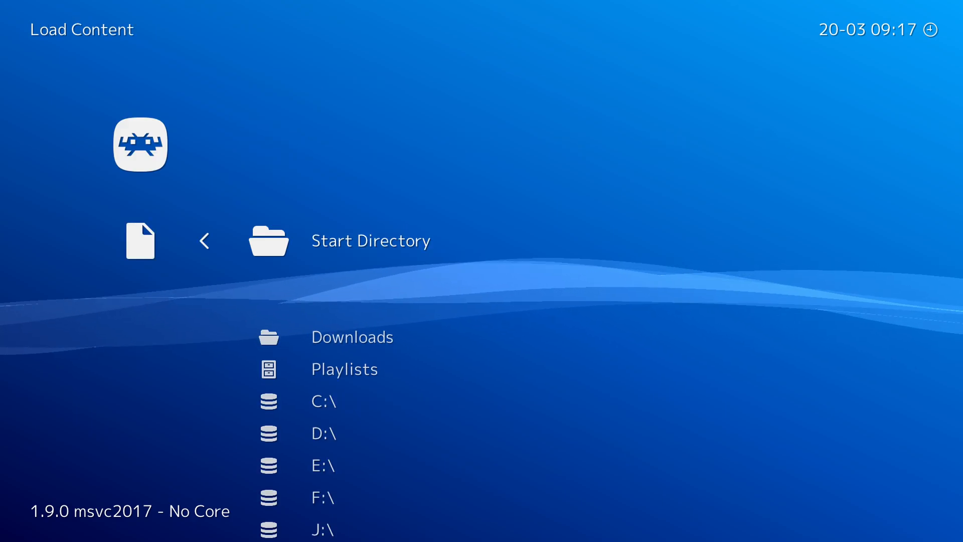
- Browse Load Content to F:\ Xbox > Roms > Nintendo DS, showing the HeartGold ROM
{"action": "scroll", "scroll_direction": "down", "scroll_amount": 3}
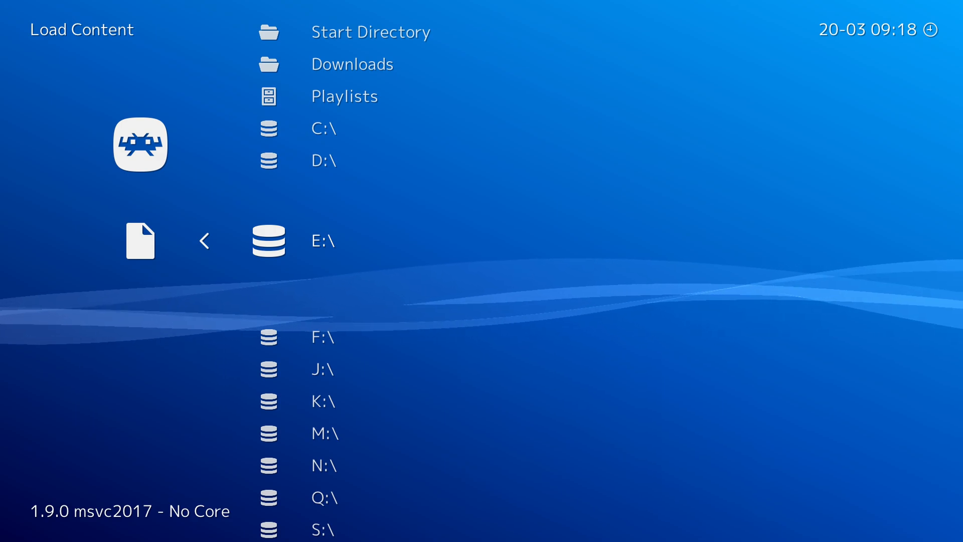
{"action": "scroll", "scroll_direction": "down", "scroll_amount": 3}
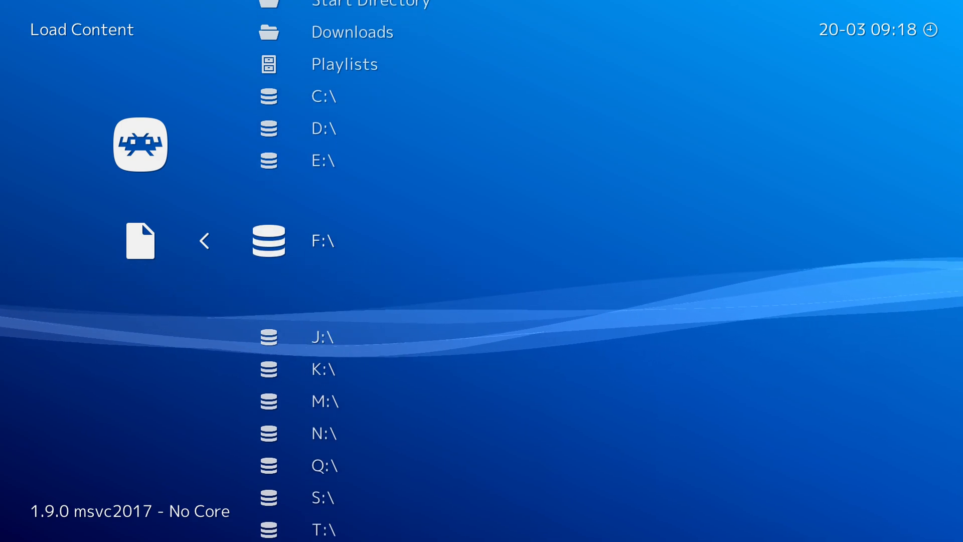
{"action": "scroll", "scroll_direction": "up", "scroll_amount": 3}
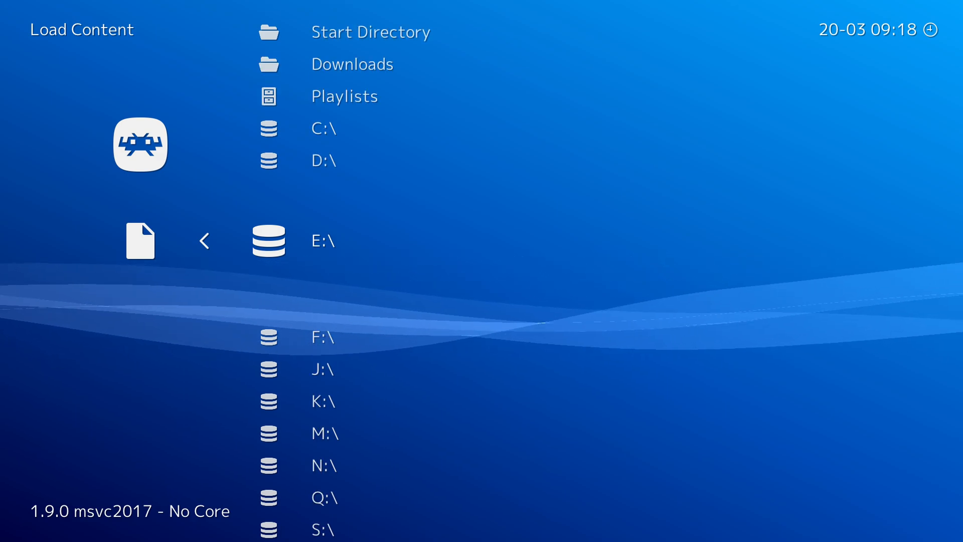
{"action": "left_click", "coordinate": [323, 336]}
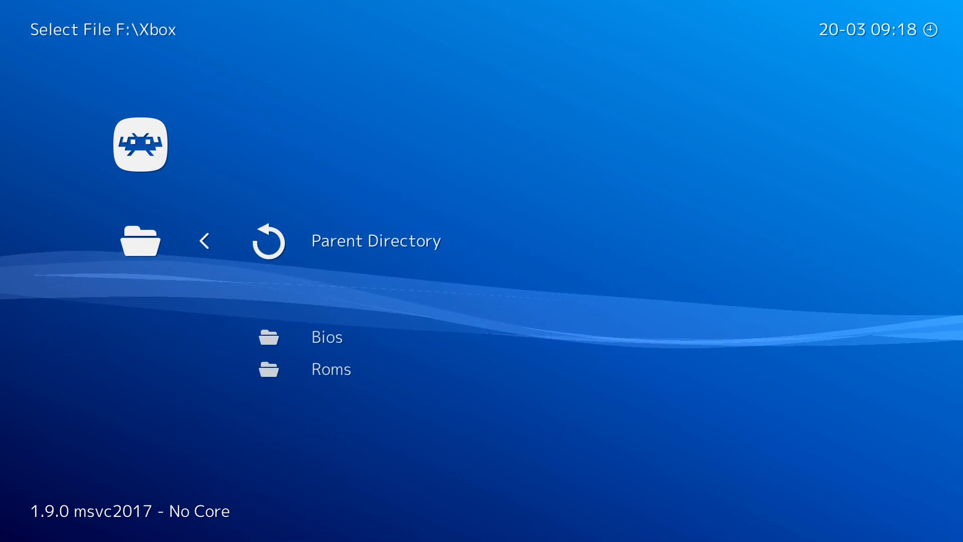
{"action": "left_click", "coordinate": [331, 368]}
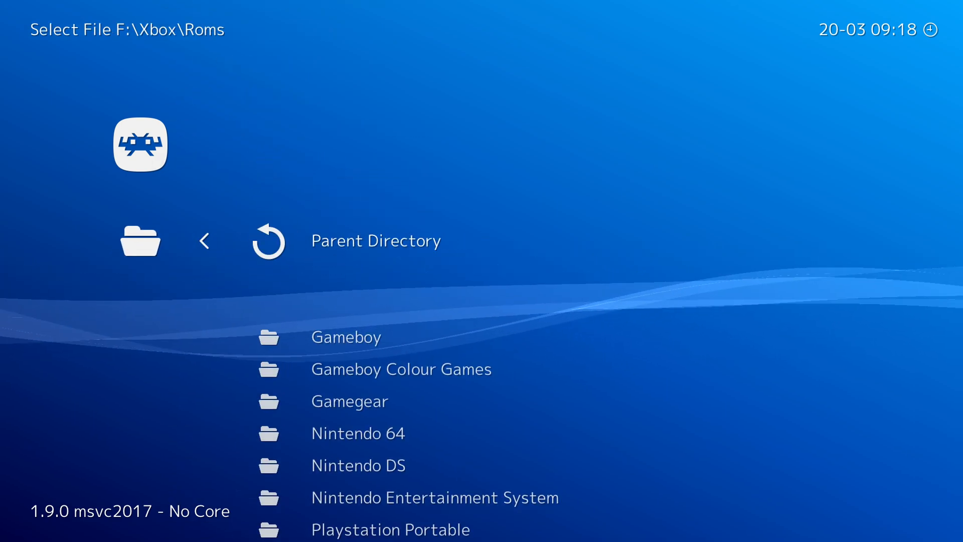
{"action": "left_click", "coordinate": [358, 465]}
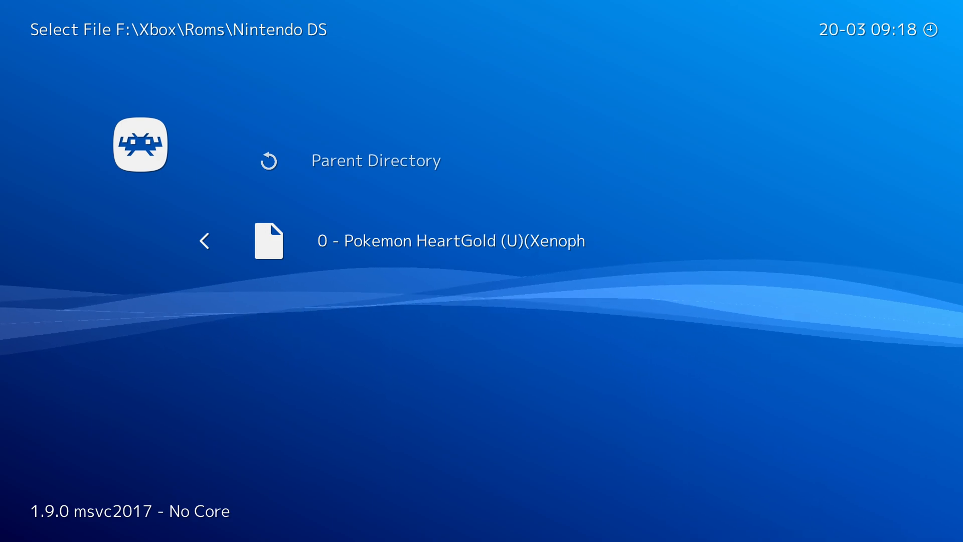
- Select the Pokemon HeartGold .nds file to list DeSmuME 2015, DeSmuME and melonDS cores
{"action": "left_click", "coordinate": [451, 241]}
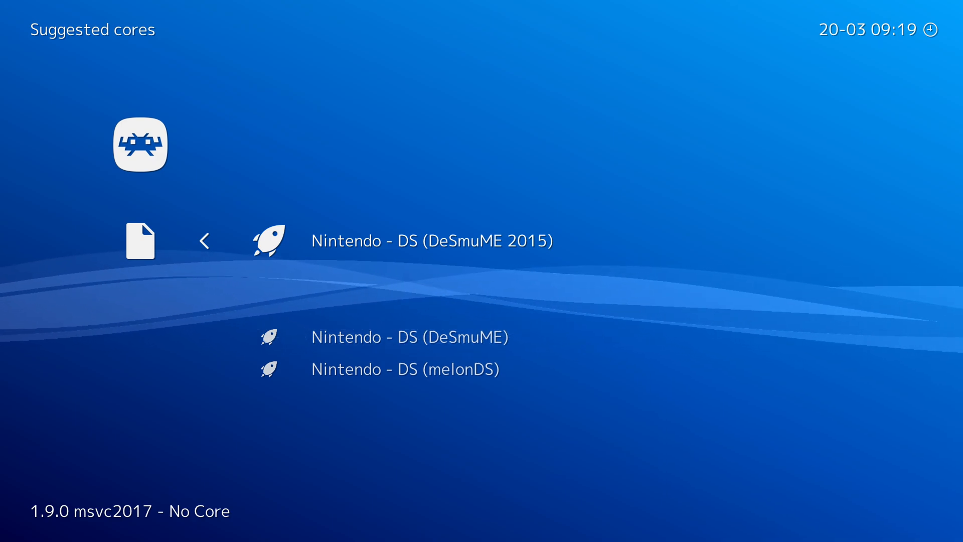
{"action": "left_click", "coordinate": [432, 240]}
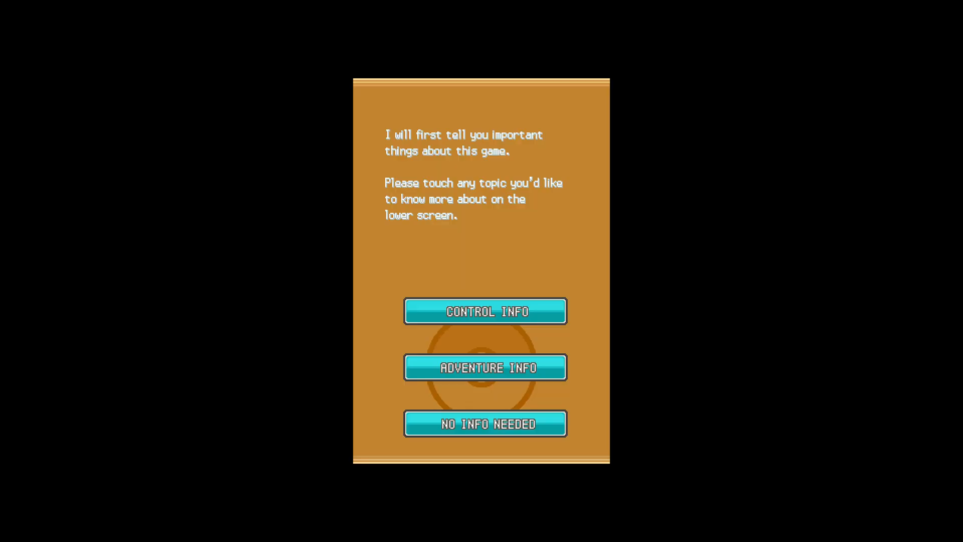
{"action": "left_click", "coordinate": [484, 423]}
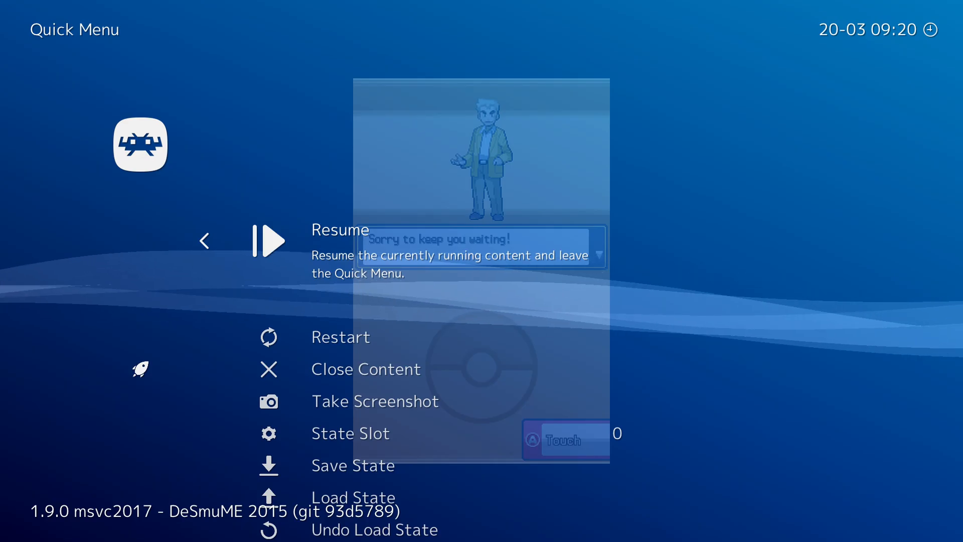
{"action": "scroll", "scroll_direction": "down", "scroll_amount": 3}
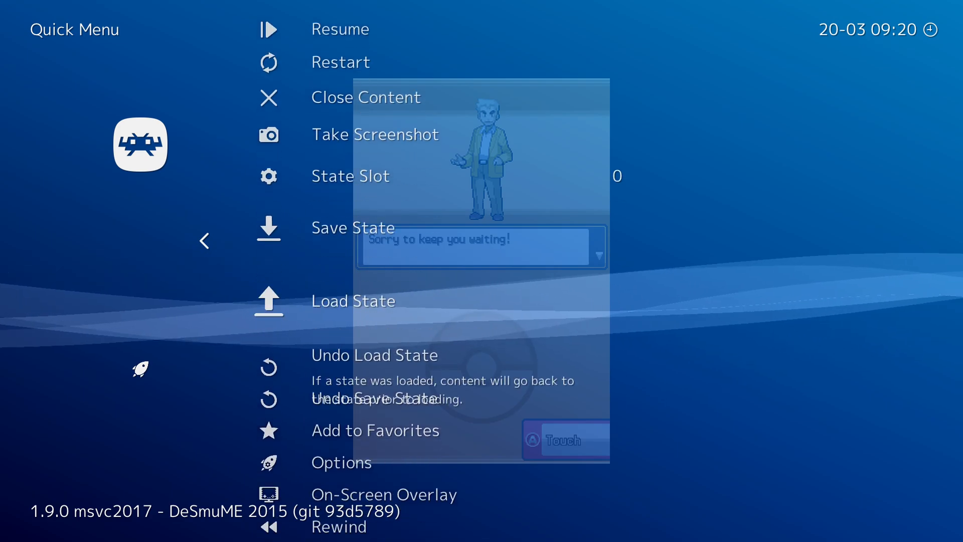
{"action": "left_click", "coordinate": [341, 462]}
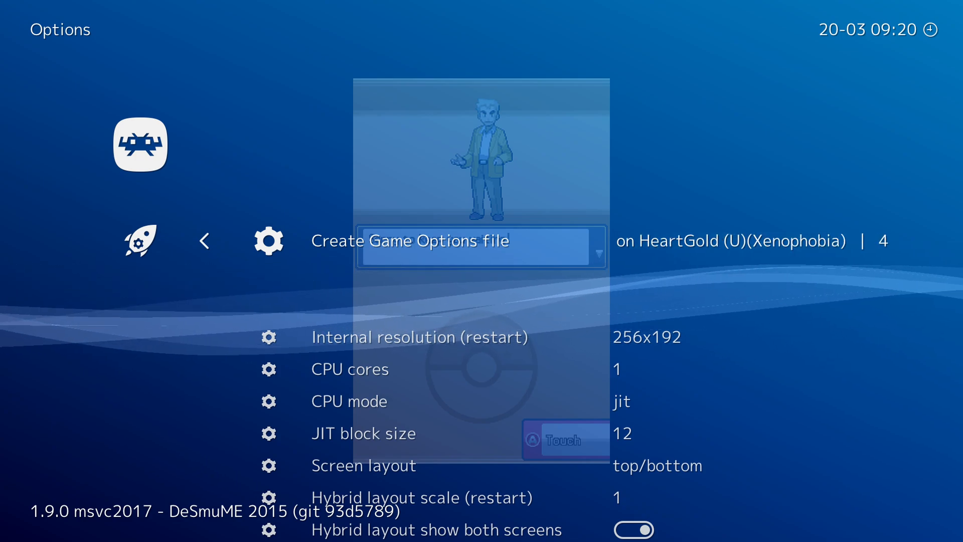
{"action": "scroll", "scroll_direction": "down", "scroll_amount": 3}
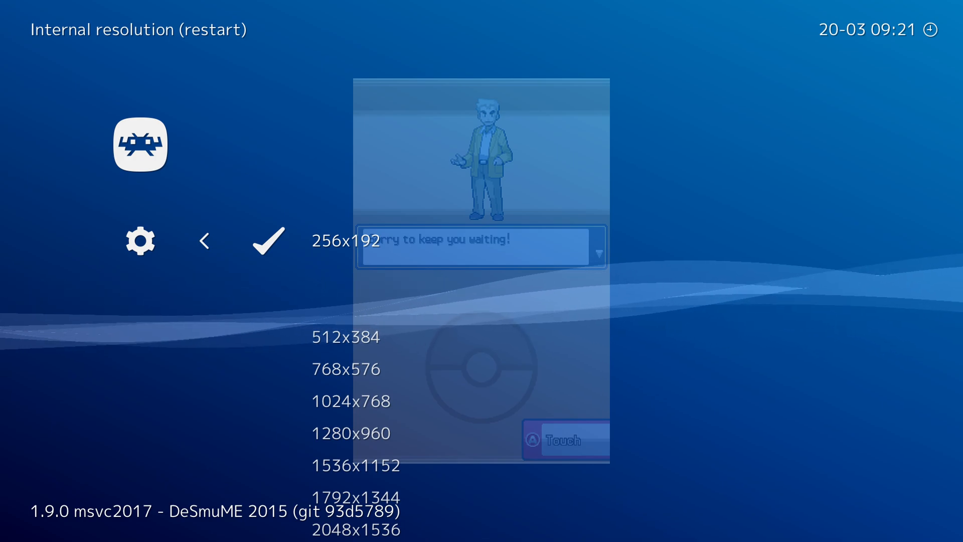
{"action": "scroll", "scroll_direction": "down", "scroll_amount": 3}
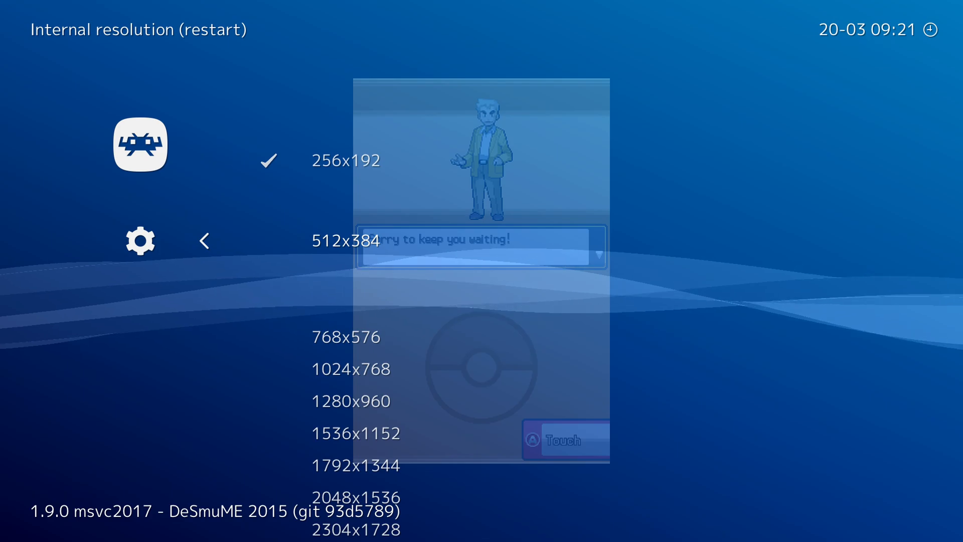
{"action": "left_click", "coordinate": [204, 240]}
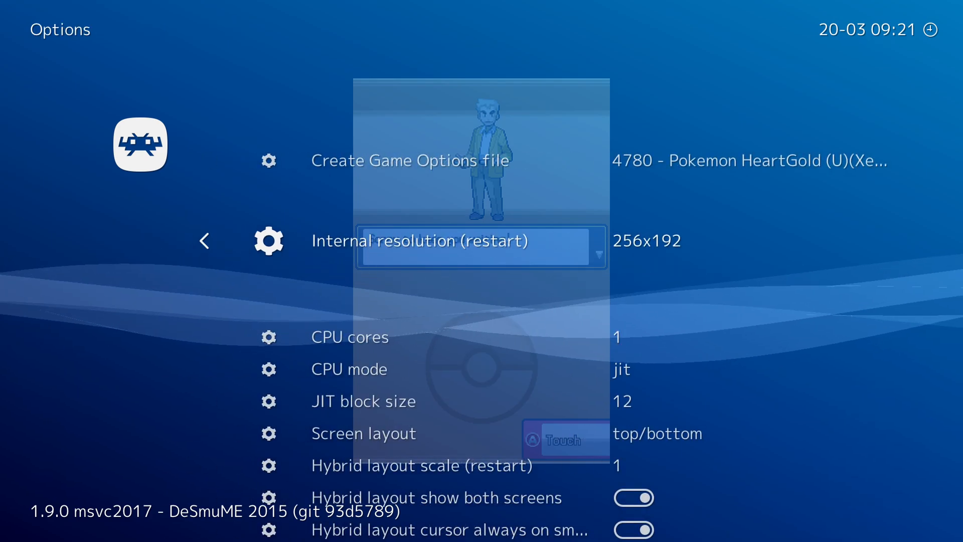
{"action": "left_click", "coordinate": [349, 336]}
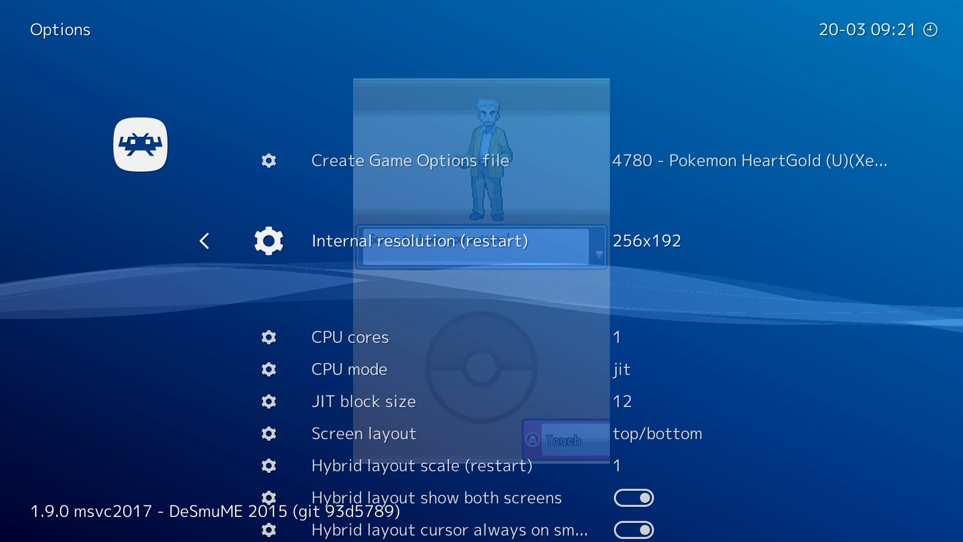
{"action": "scroll", "scroll_direction": "down", "scroll_amount": 3}
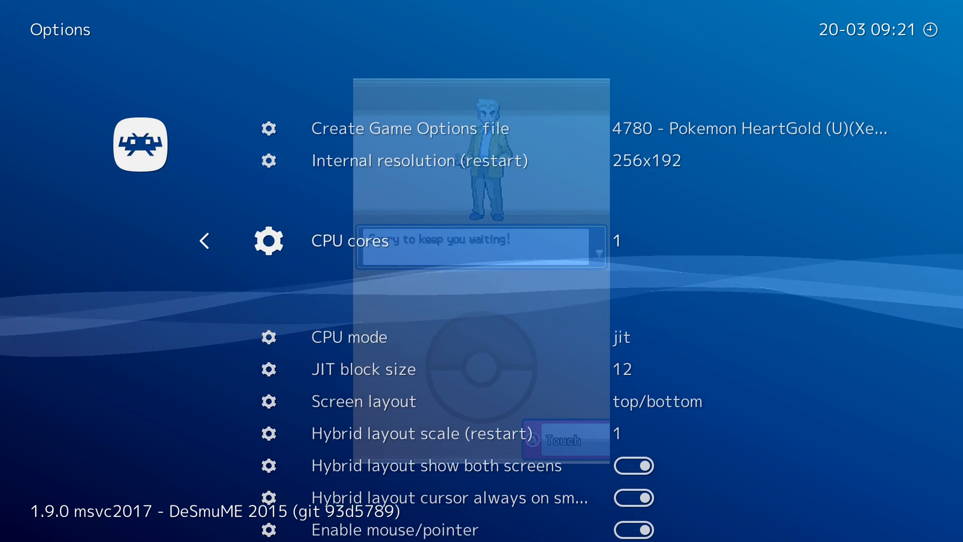
{"action": "left_click", "coordinate": [349, 336]}
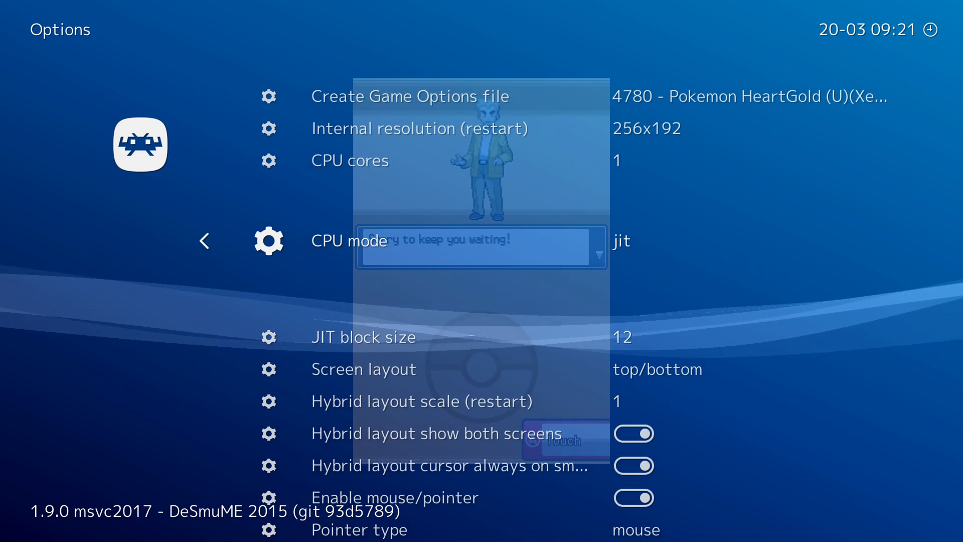
{"action": "scroll", "scroll_direction": "down", "scroll_amount": 3}
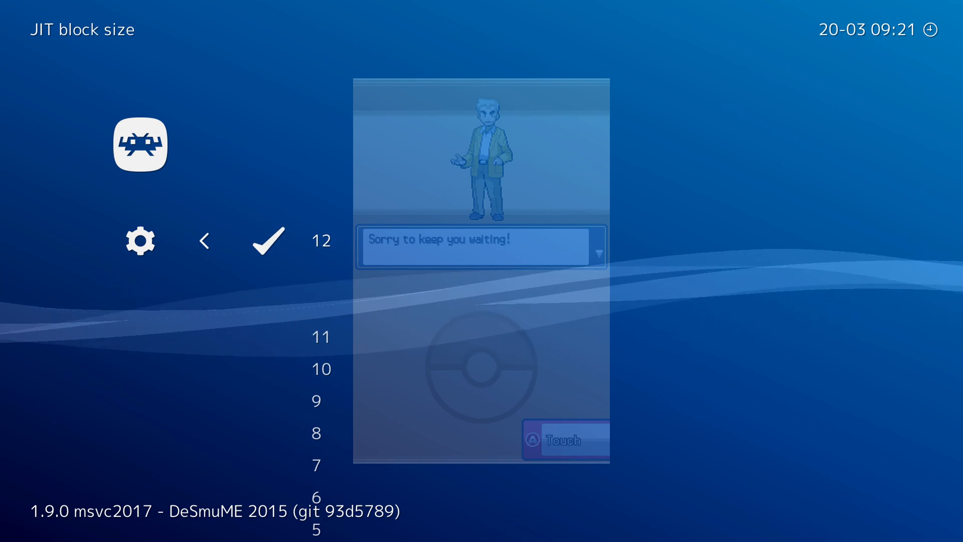
{"action": "left_click", "coordinate": [268, 240]}
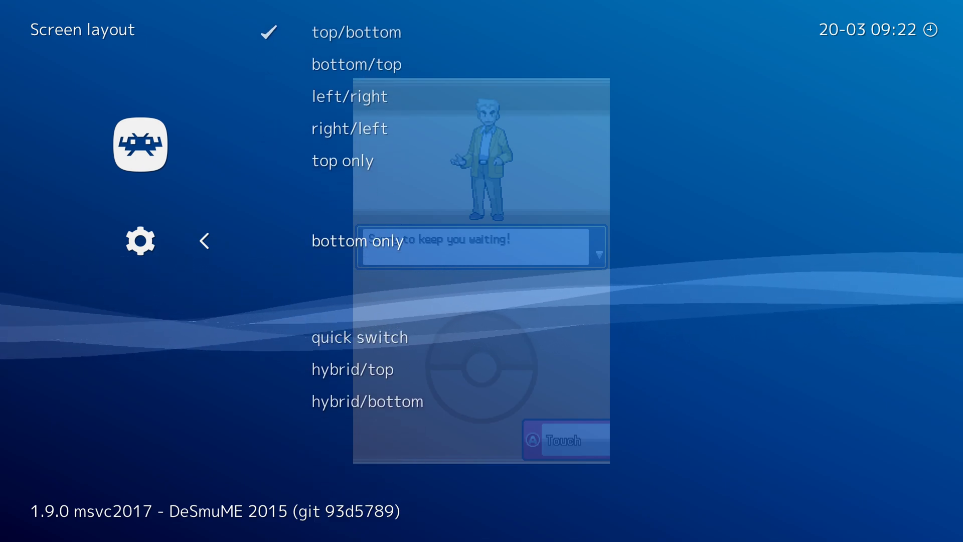
- Choose the left/right Screen layout in DeSmuME 2015's core options
{"action": "scroll", "scroll_direction": "down", "scroll_amount": 3}
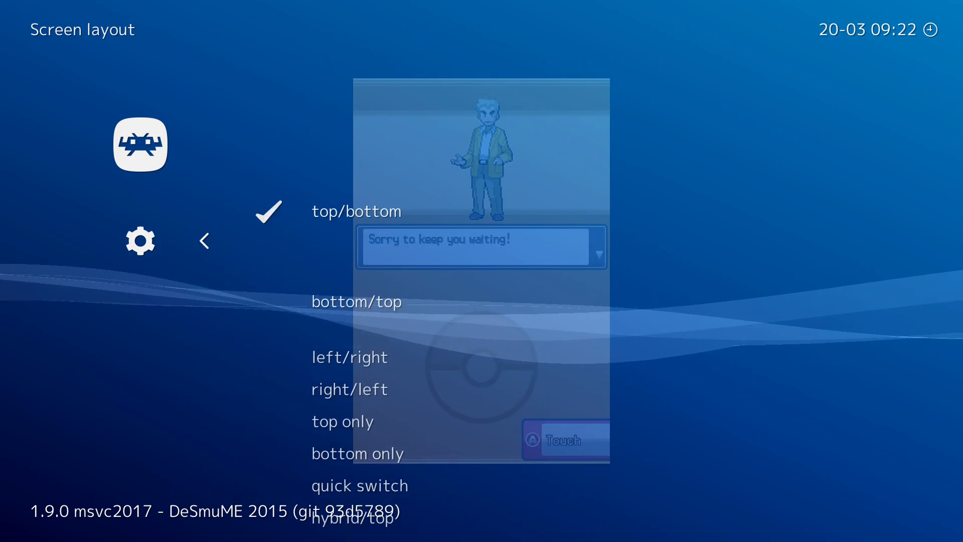
{"action": "left_click", "coordinate": [348, 356]}
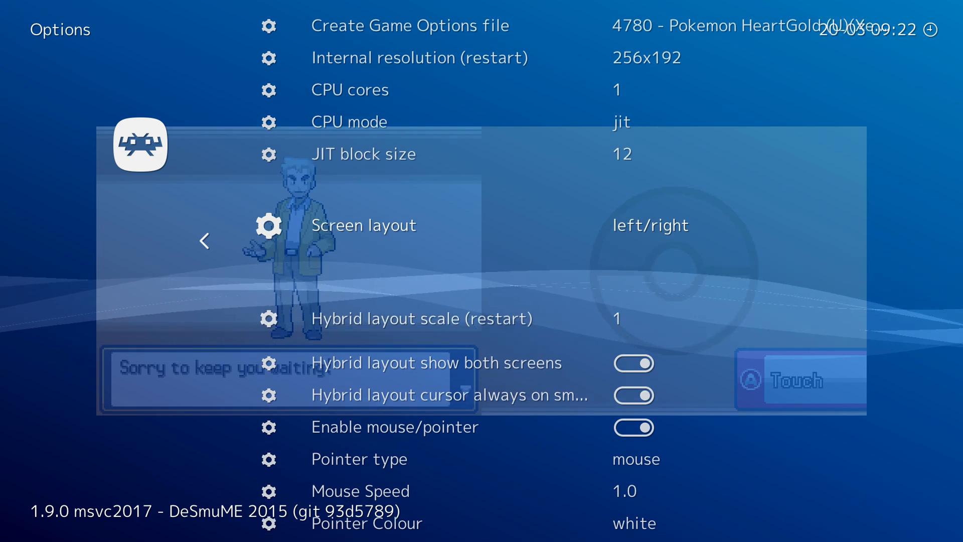
- Set Pointer Colour to black, keeping Pointer mode r-analog at emulated
{"action": "scroll", "scroll_direction": "down", "scroll_amount": 3}
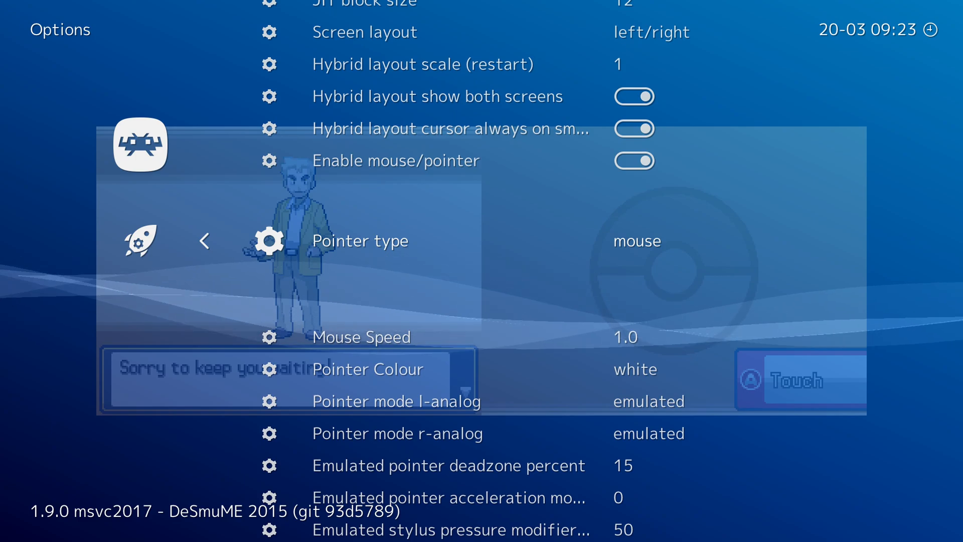
{"action": "scroll", "scroll_direction": "down", "scroll_amount": 3}
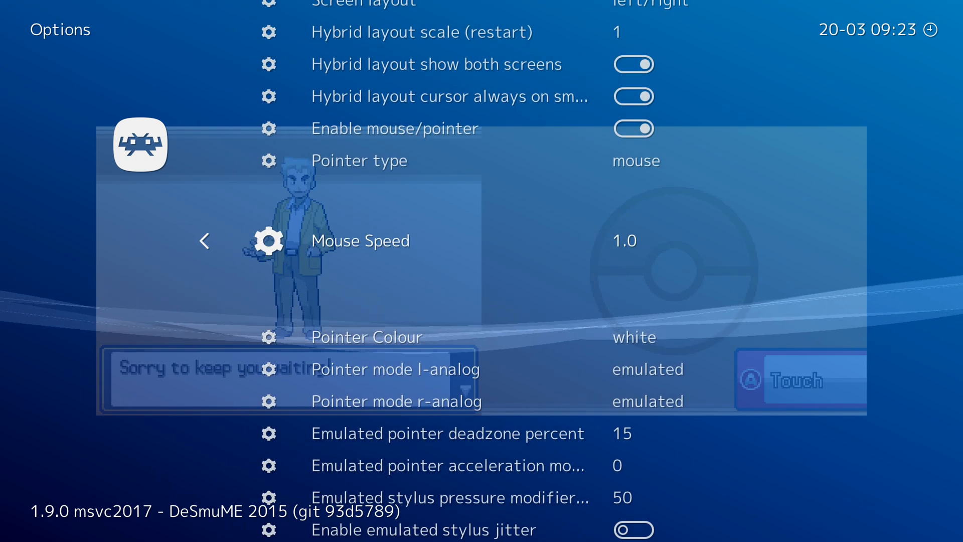
{"action": "scroll", "scroll_direction": "down", "scroll_amount": 3}
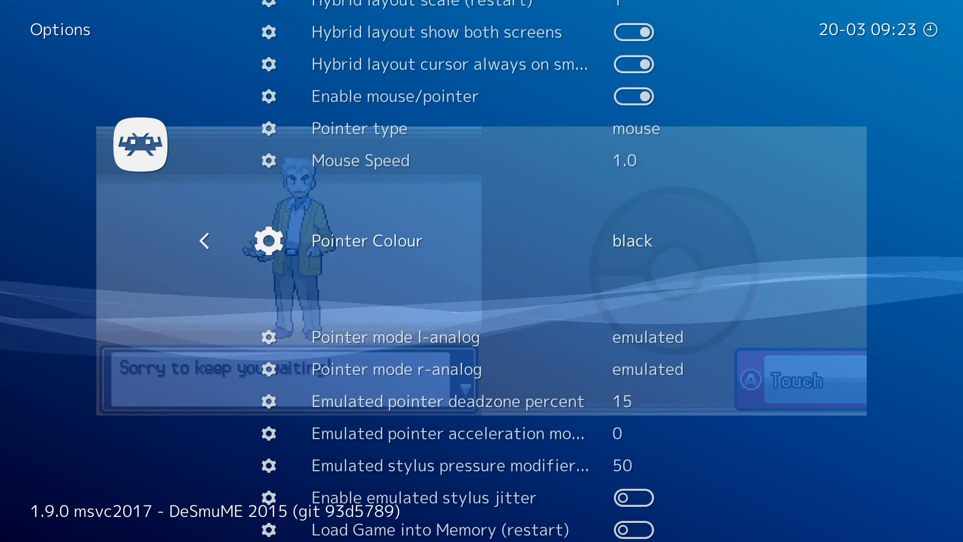
{"action": "scroll", "scroll_direction": "down", "scroll_amount": 3}
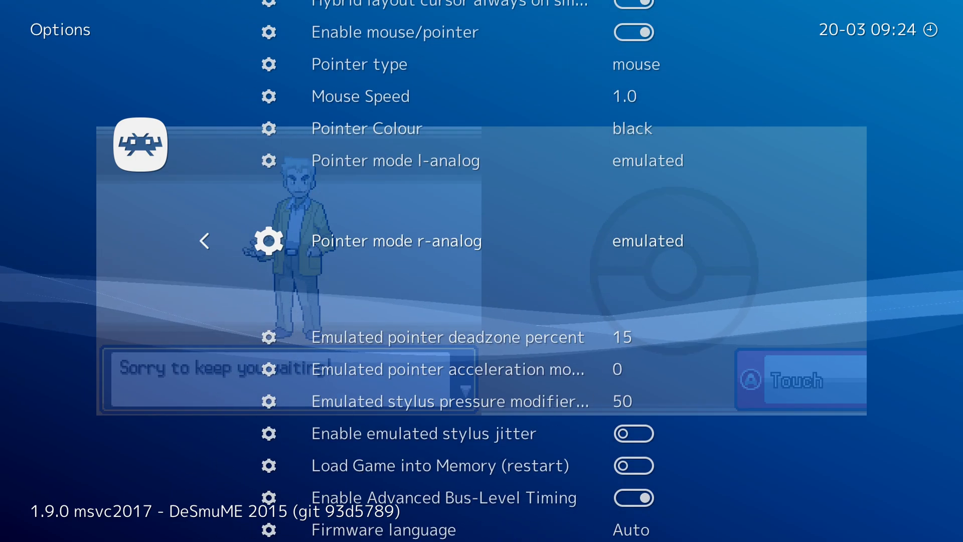
{"action": "left_click", "coordinate": [395, 240]}
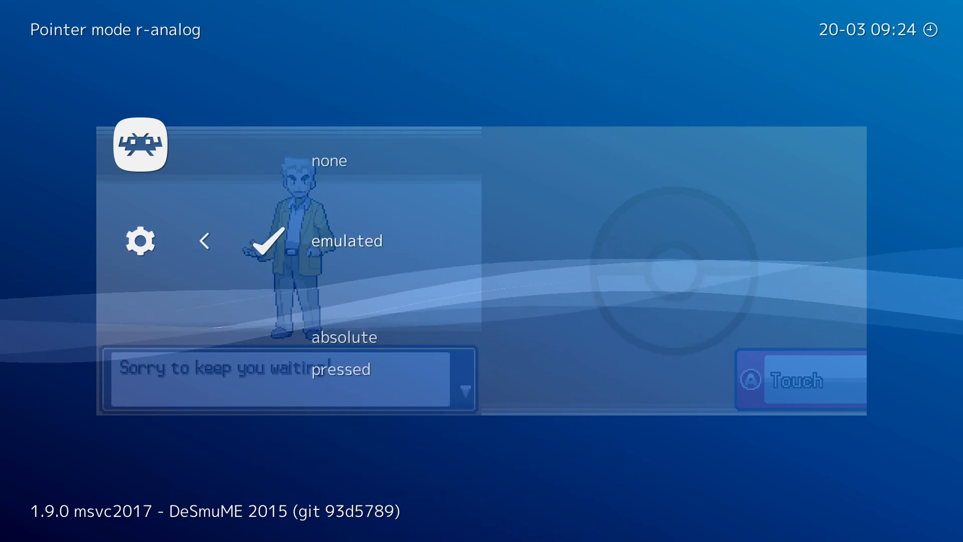
{"action": "left_click", "coordinate": [345, 241]}
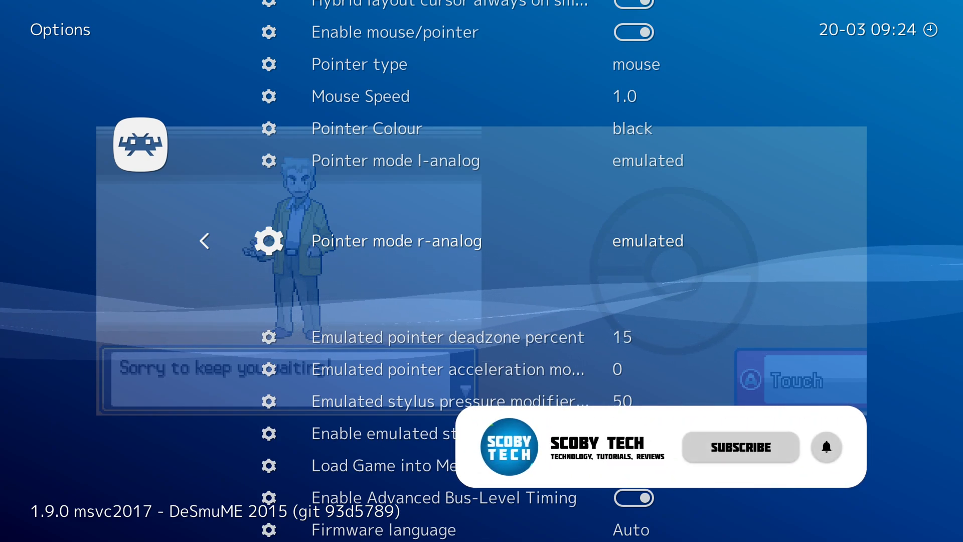
{"action": "scroll", "scroll_direction": "up", "scroll_amount": 3}
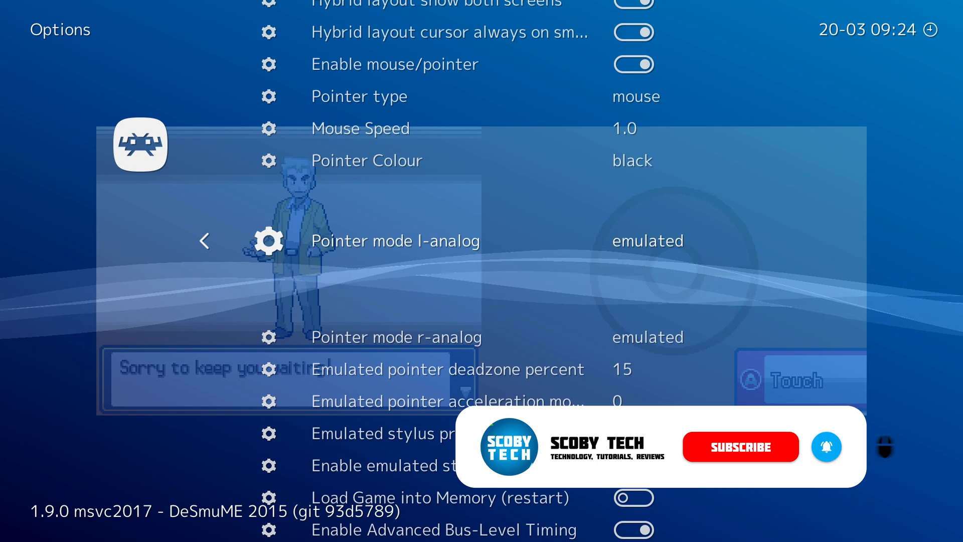
{"action": "scroll", "scroll_direction": "down", "scroll_amount": 3}
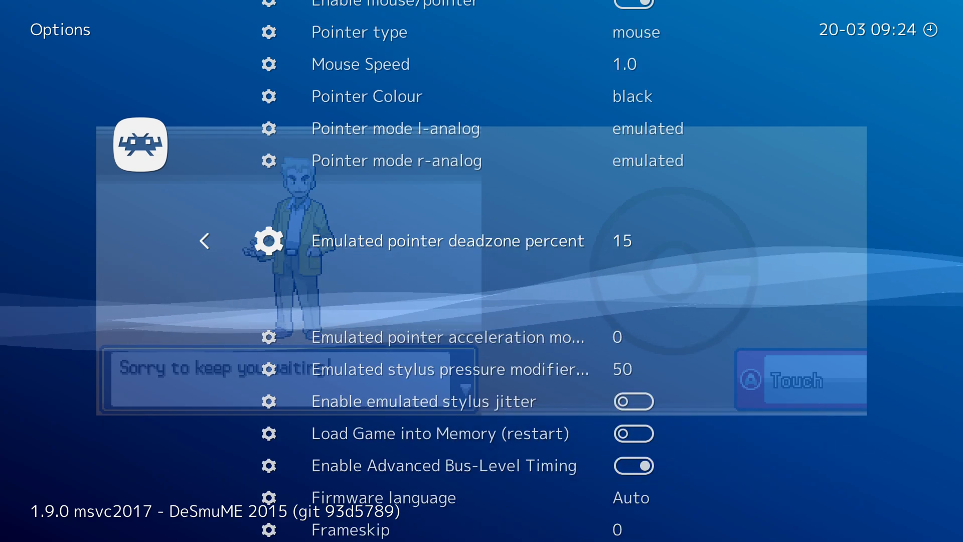
{"action": "scroll", "scroll_direction": "down", "scroll_amount": 3}
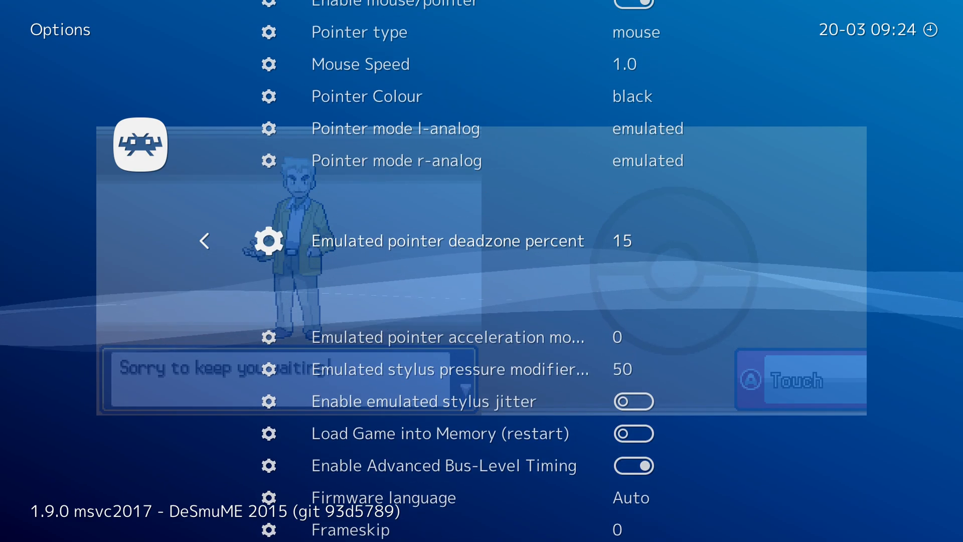
{"action": "scroll", "scroll_direction": "up", "scroll_amount": 3}
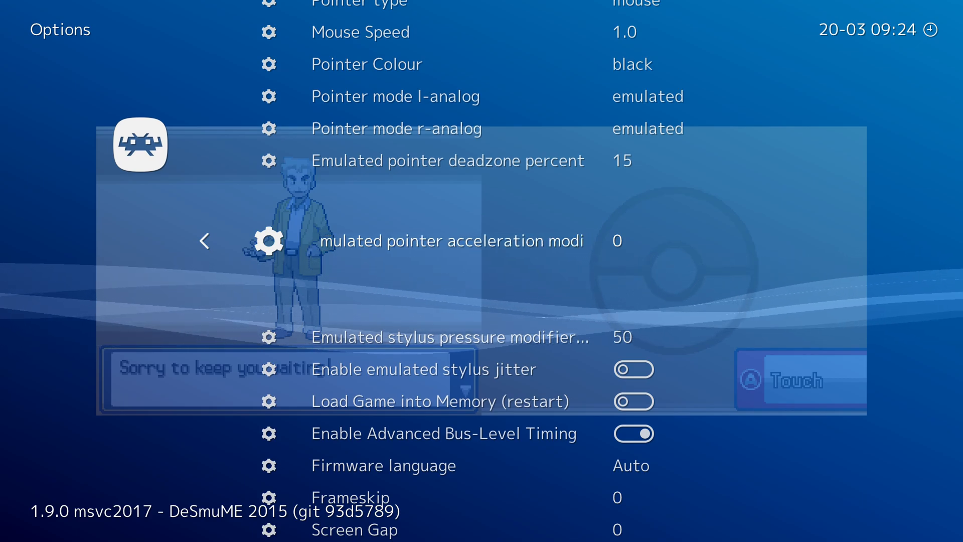
{"action": "scroll", "scroll_direction": "down", "scroll_amount": 3}
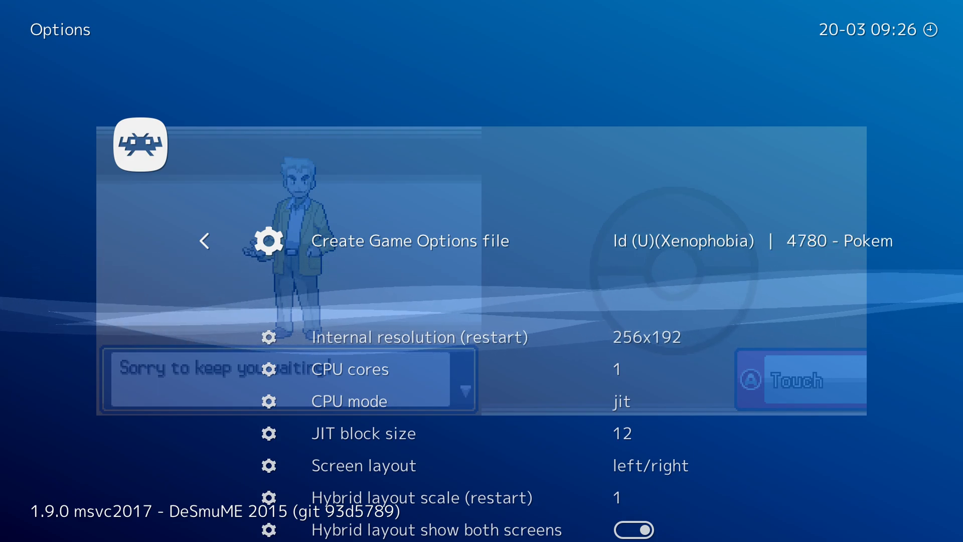
{"action": "scroll", "scroll_direction": "down", "scroll_amount": 3}
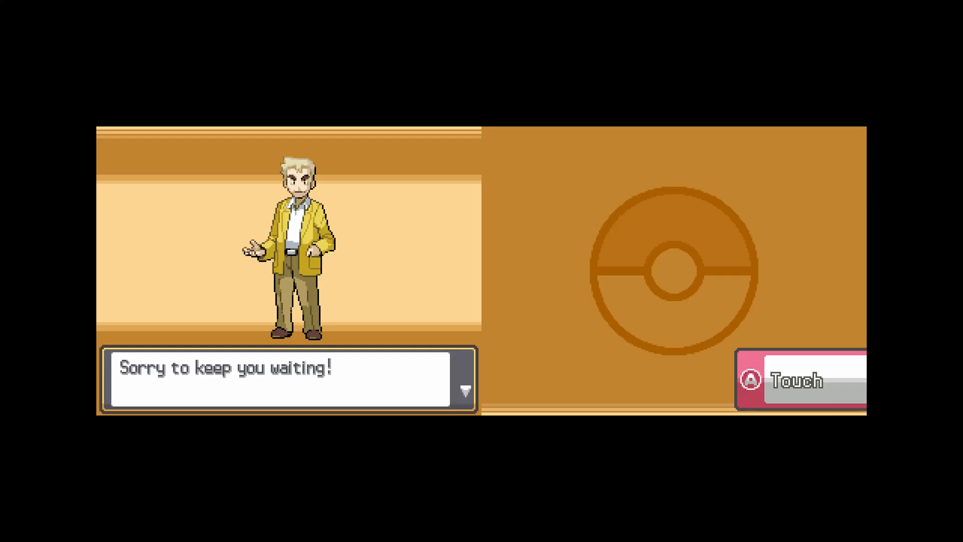
{"action": "mouse_move", "coordinate": [612, 289]}
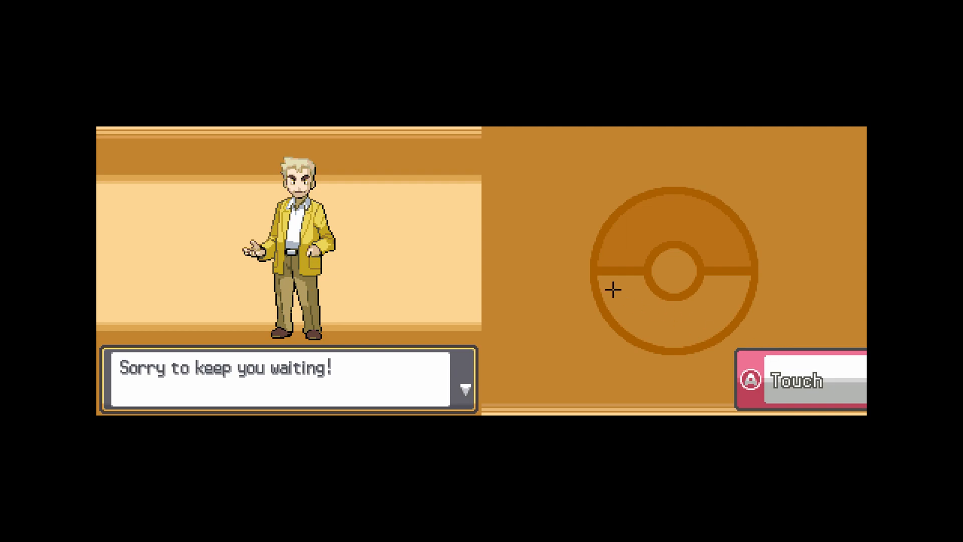
{"action": "mouse_move", "coordinate": [753, 271]}
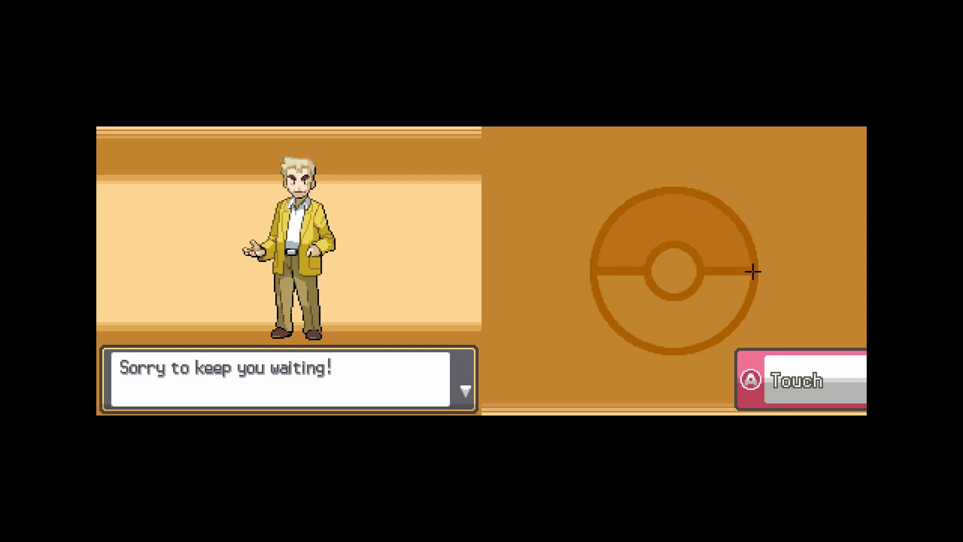
{"action": "mouse_move", "coordinate": [571, 359]}
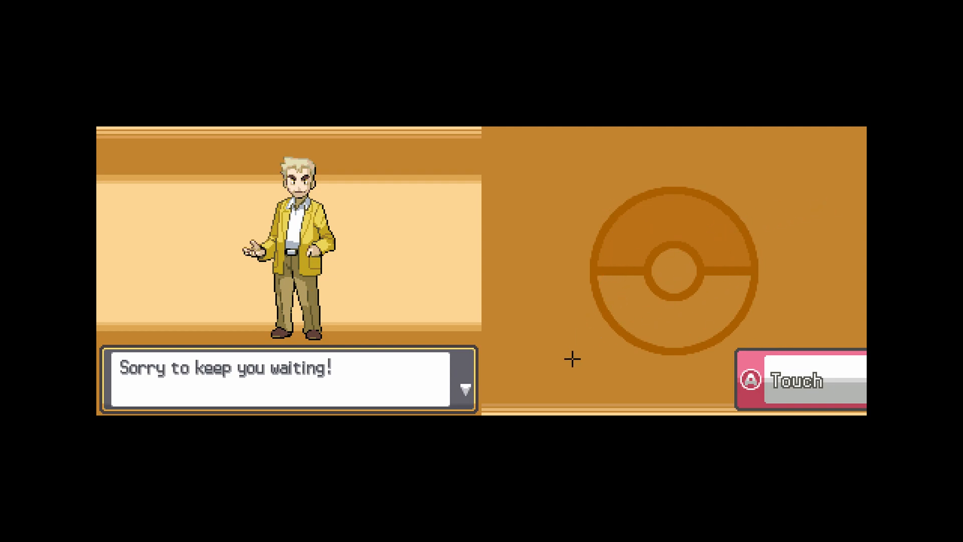
{"action": "mouse_move", "coordinate": [803, 269]}
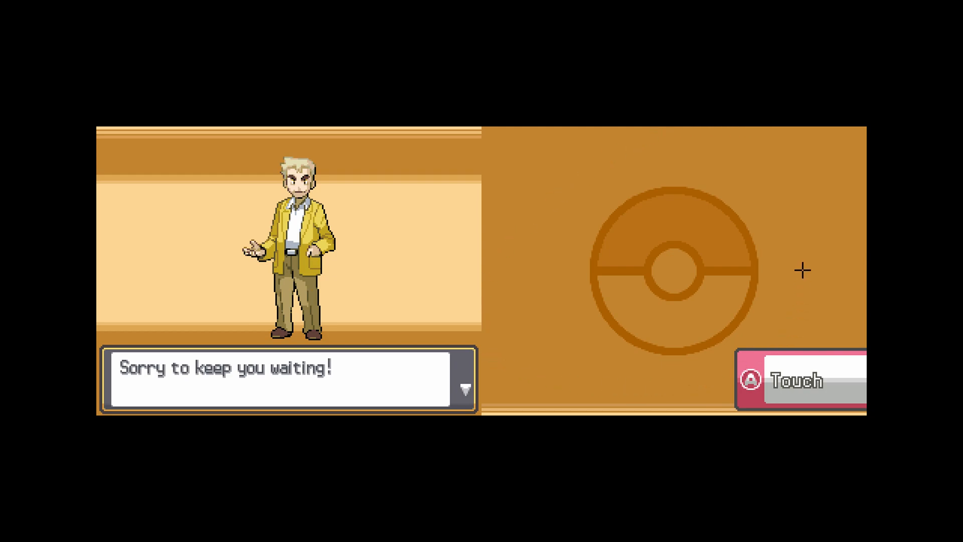
{"action": "mouse_move", "coordinate": [750, 259]}
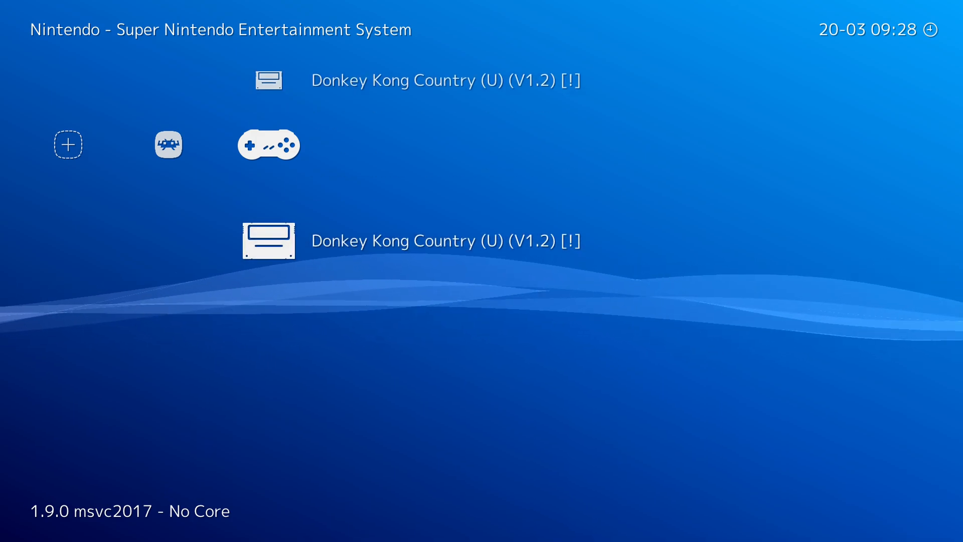
- Scroll the Super Nintendo playlist showing Donkey Kong Country
{"action": "scroll", "scroll_direction": "down", "scroll_amount": 3}
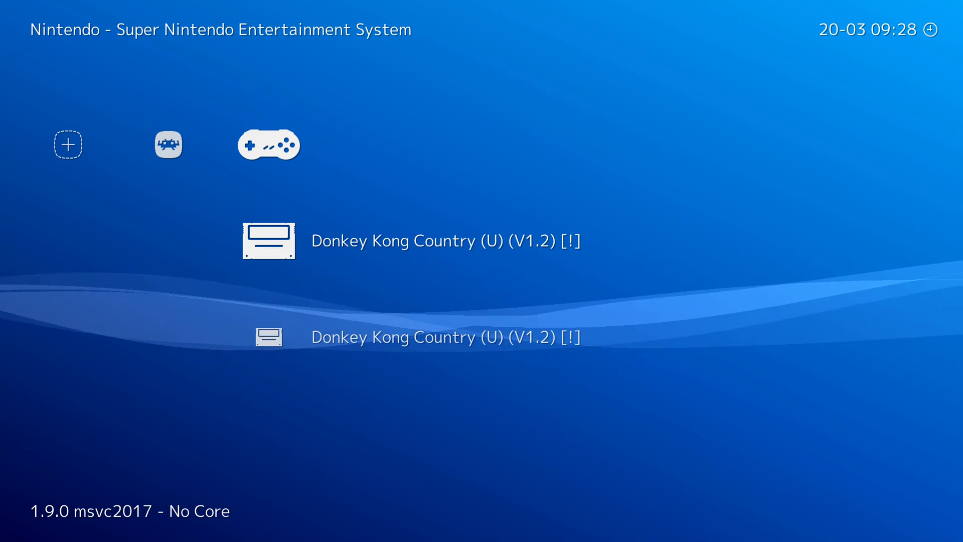